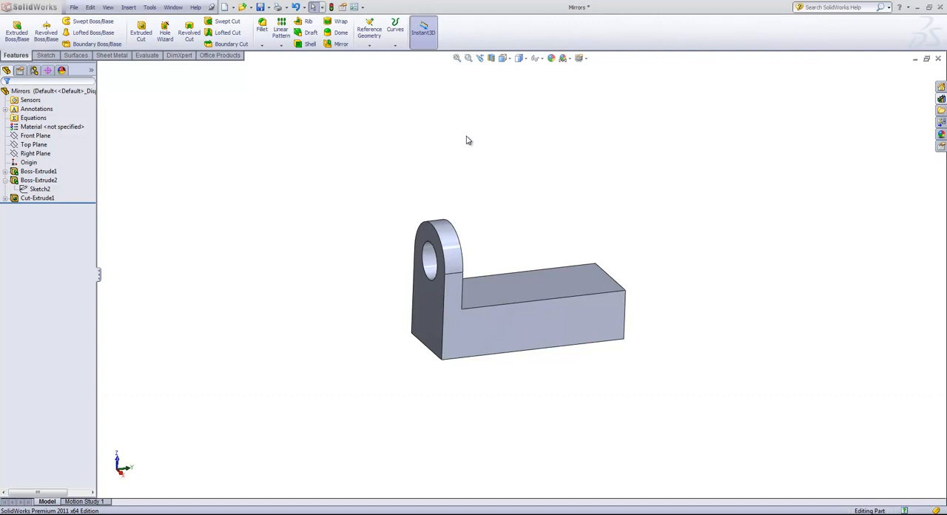
pyautogui.moveTo(288, 248)
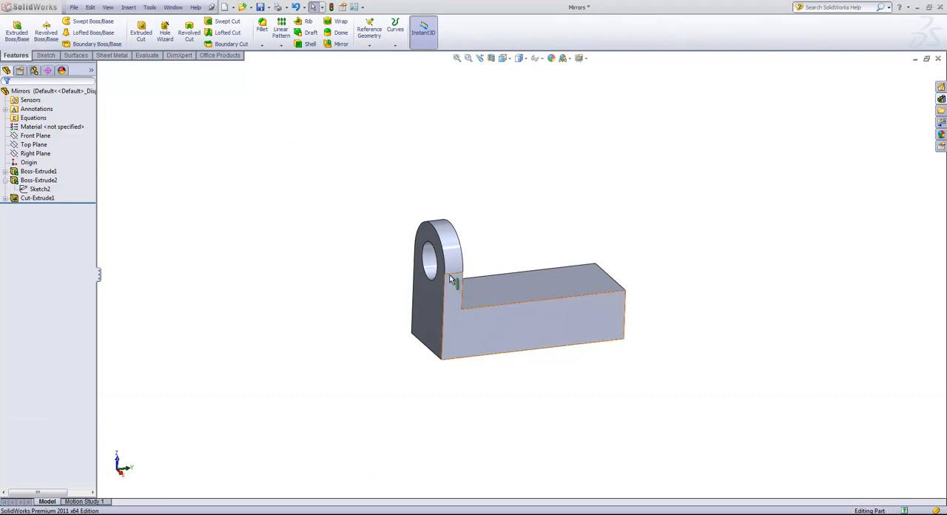
# Step: Inspect the bracket, then start a new reference plane for the base's mid-plane
pyautogui.click(538, 414)
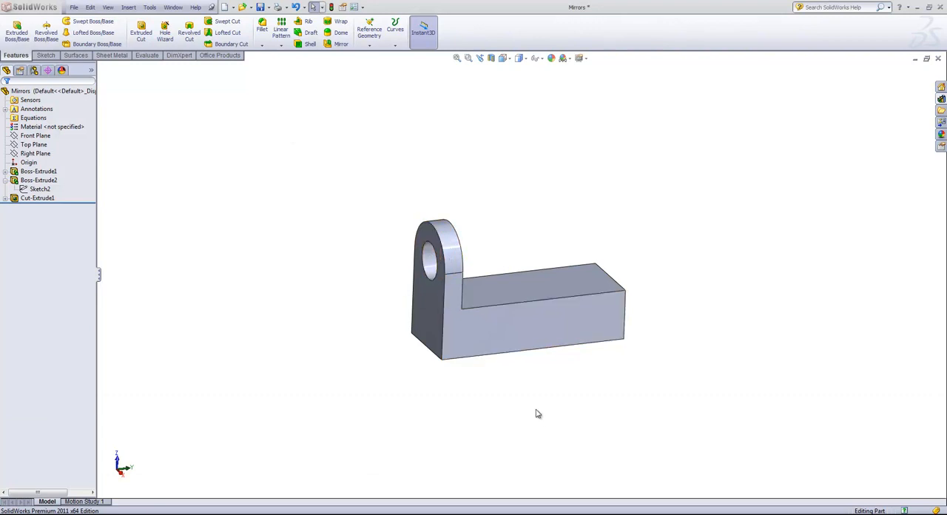
pyautogui.moveTo(539, 413); pyautogui.dragTo(567, 406)
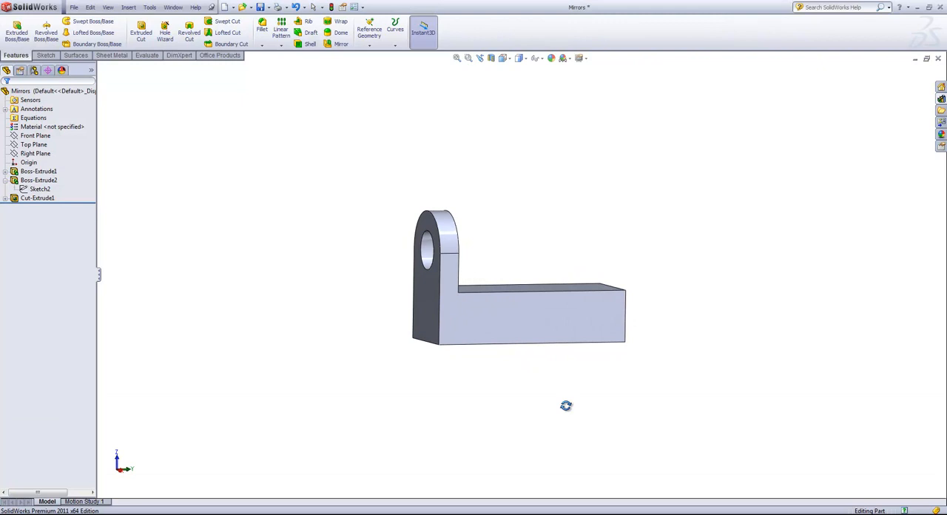
pyautogui.moveTo(566, 405); pyautogui.dragTo(494, 257)
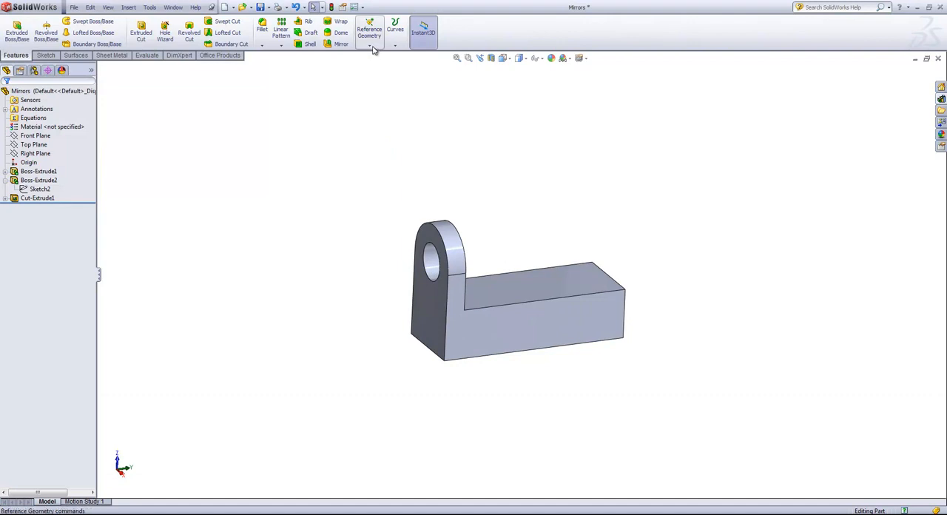
pyautogui.click(370, 35)
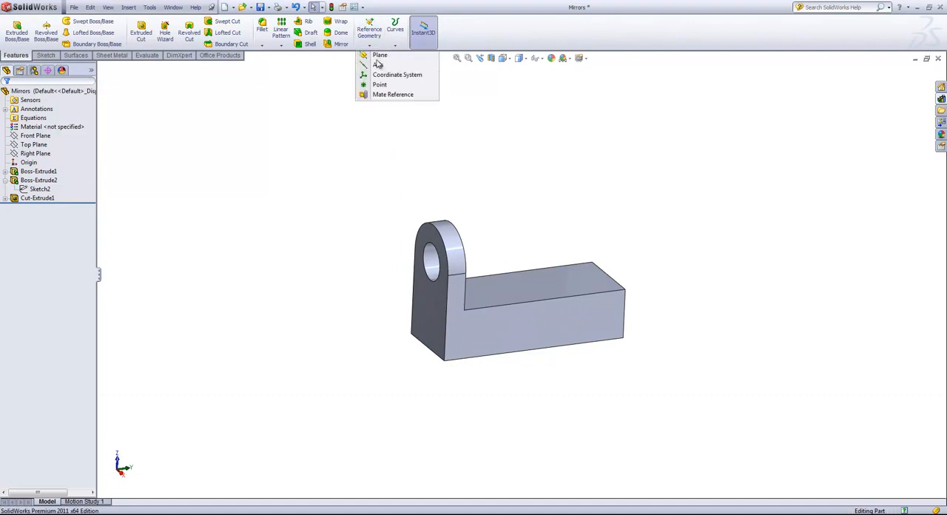
pyautogui.click(380, 55)
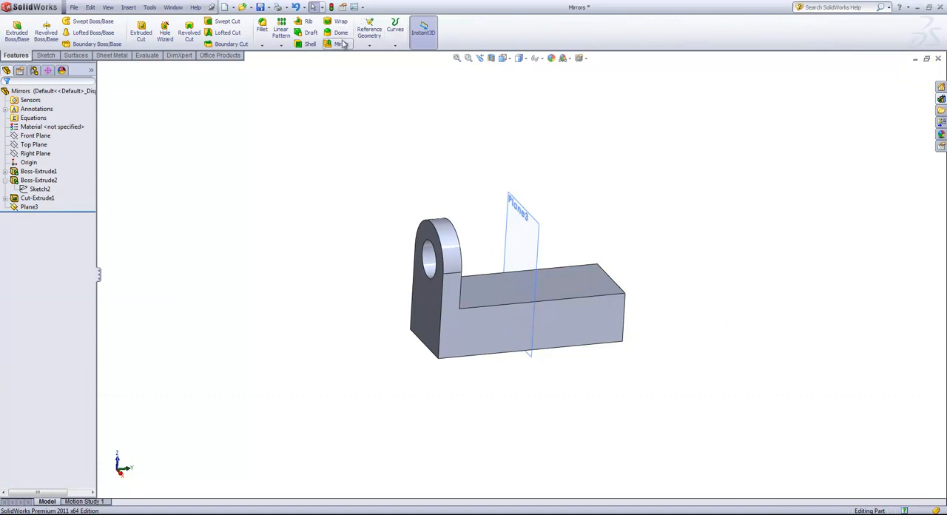
# Step: Mirror Boss-Extrude2 and Cut-Extrude1 about Plane3 to copy the holed tab
pyautogui.click(341, 32)
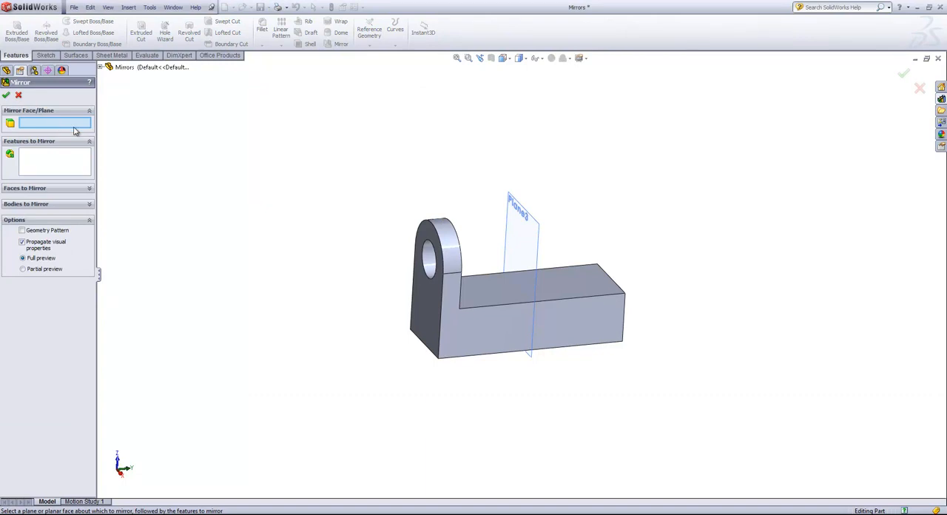
pyautogui.moveTo(469, 152)
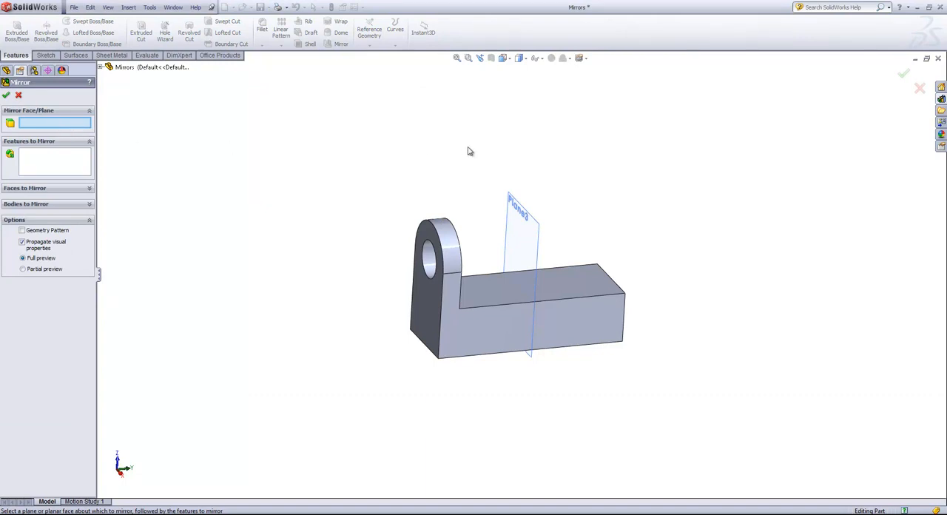
pyautogui.click(522, 219)
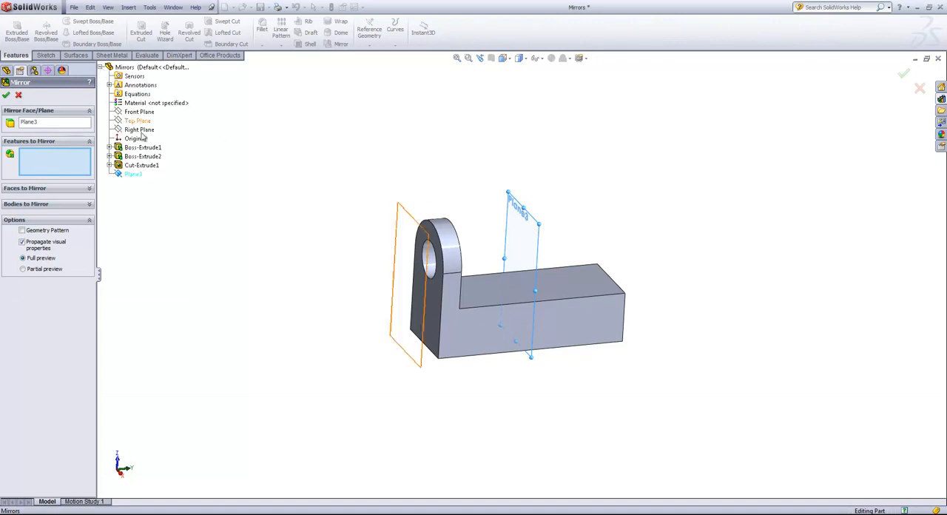
pyautogui.click(143, 156)
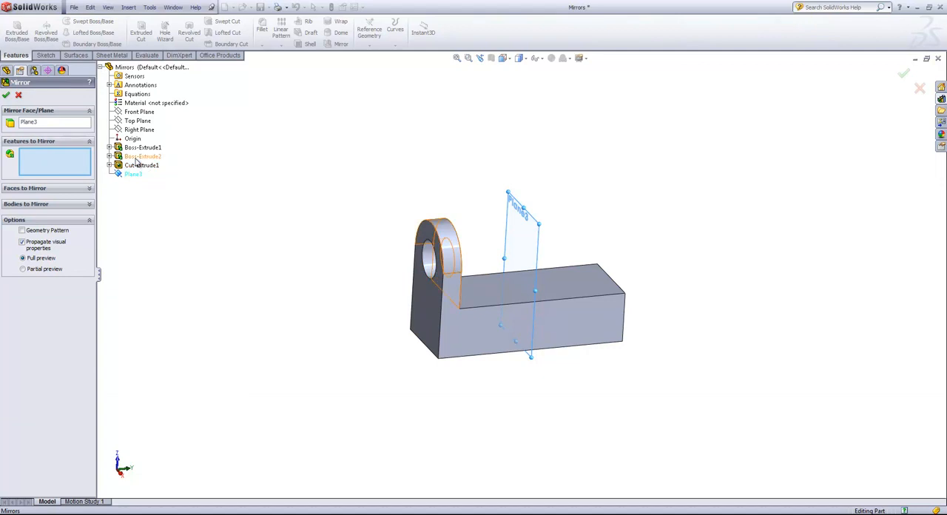
pyautogui.click(142, 156)
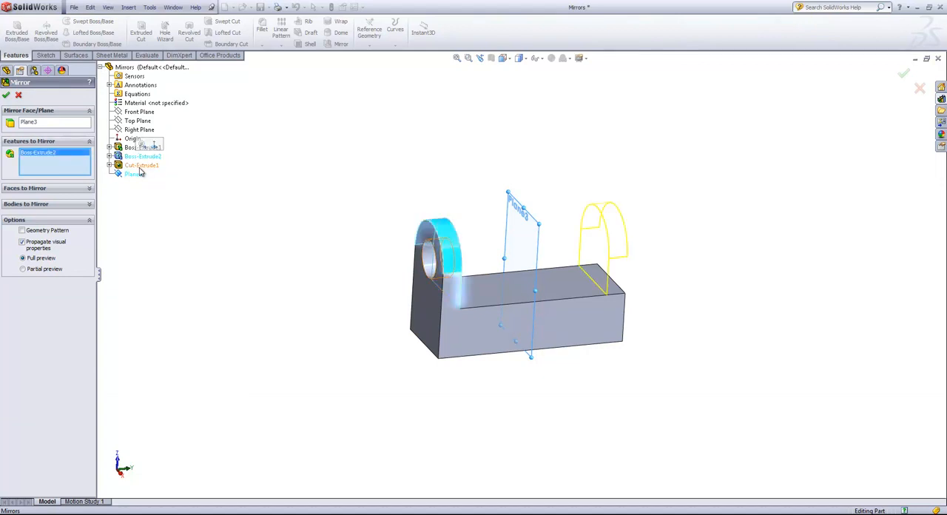
pyautogui.click(142, 165)
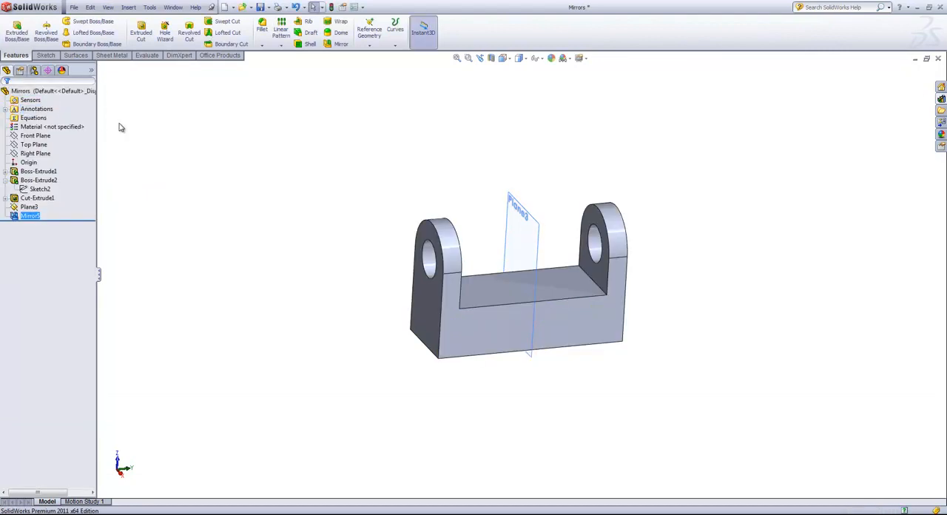
pyautogui.click(39, 180)
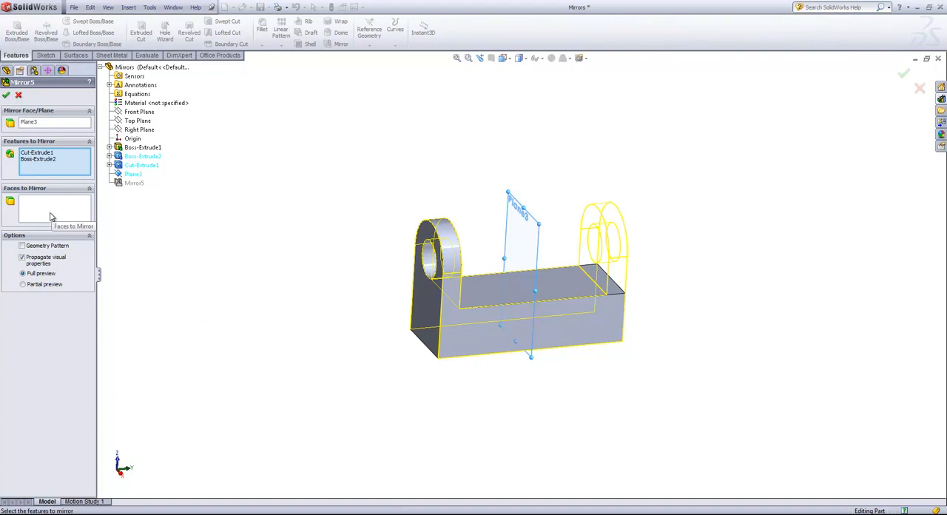
pyautogui.click(904, 73)
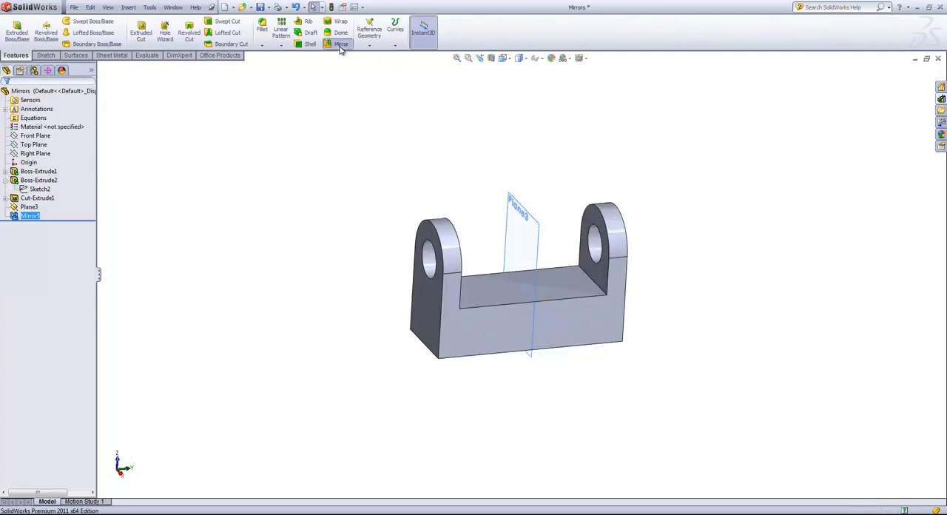
pyautogui.click(341, 32)
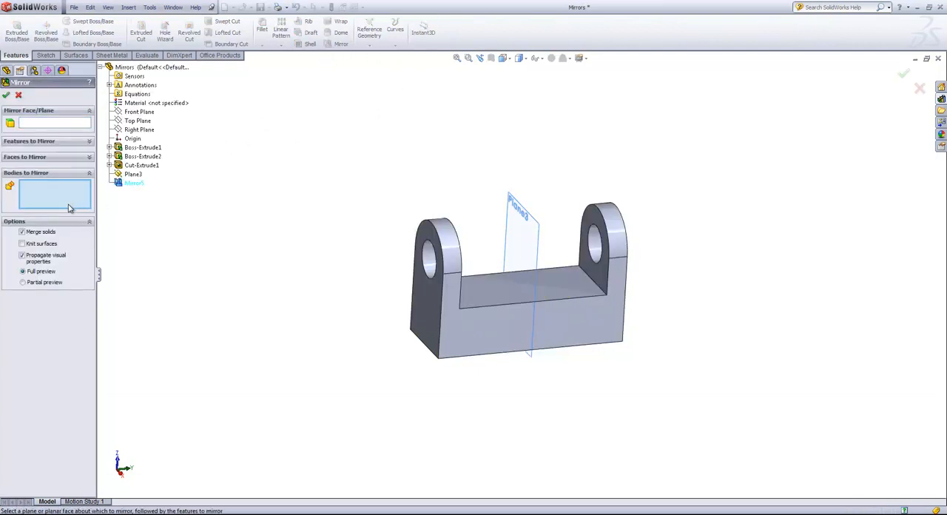
pyautogui.click(904, 74)
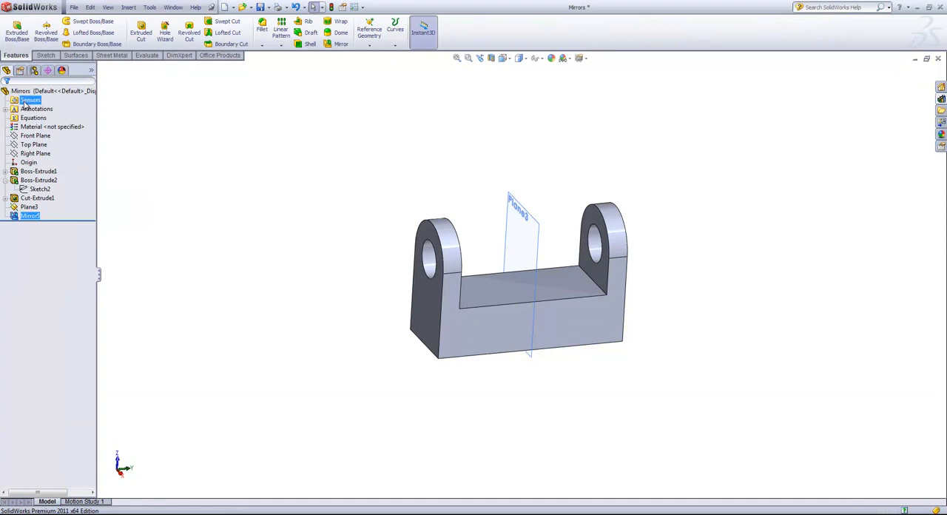
# Step: Edit Mirror5 to mirror Boss-Extrude2 plus the hole's inner face
pyautogui.click(30, 215)
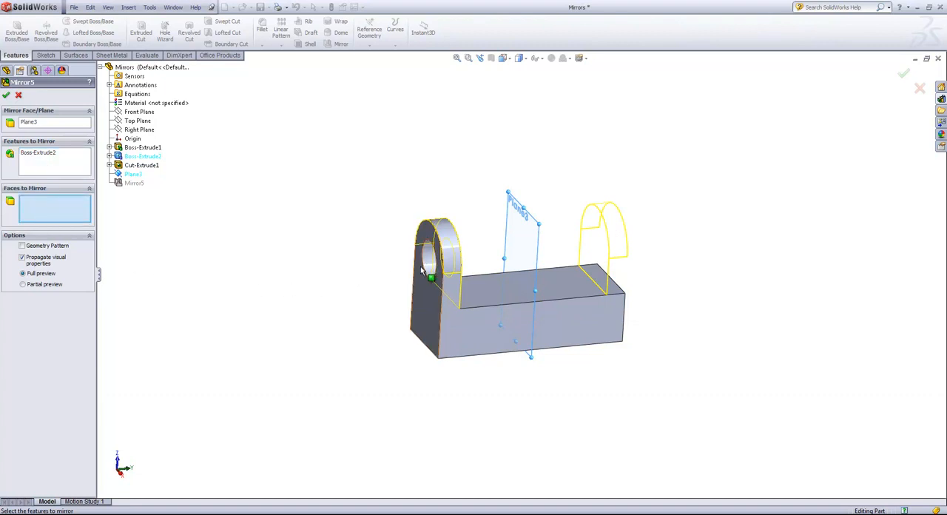
pyautogui.click(431, 259)
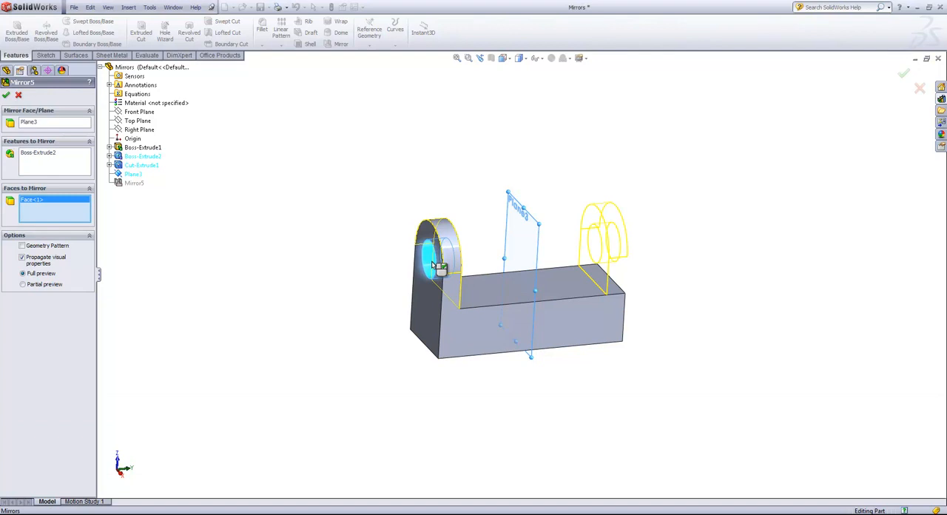
pyautogui.moveTo(625, 250)
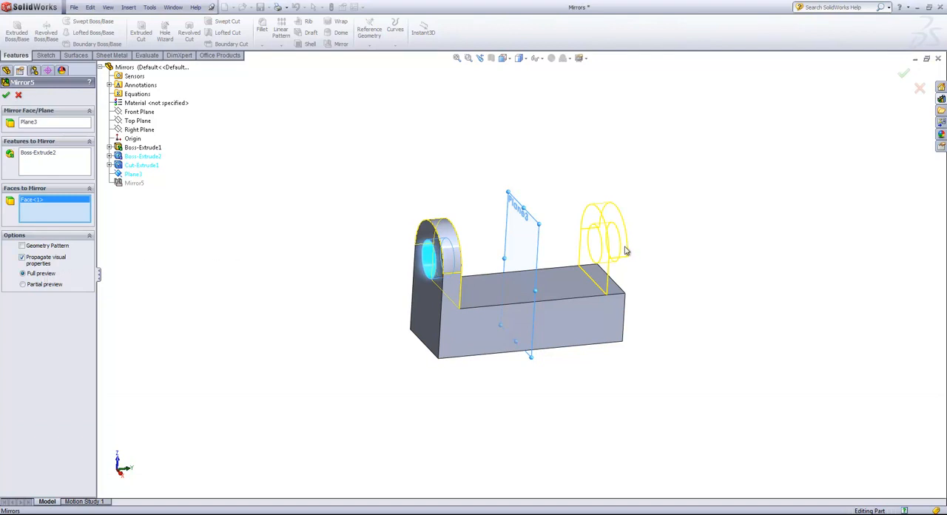
pyautogui.moveTo(479, 244)
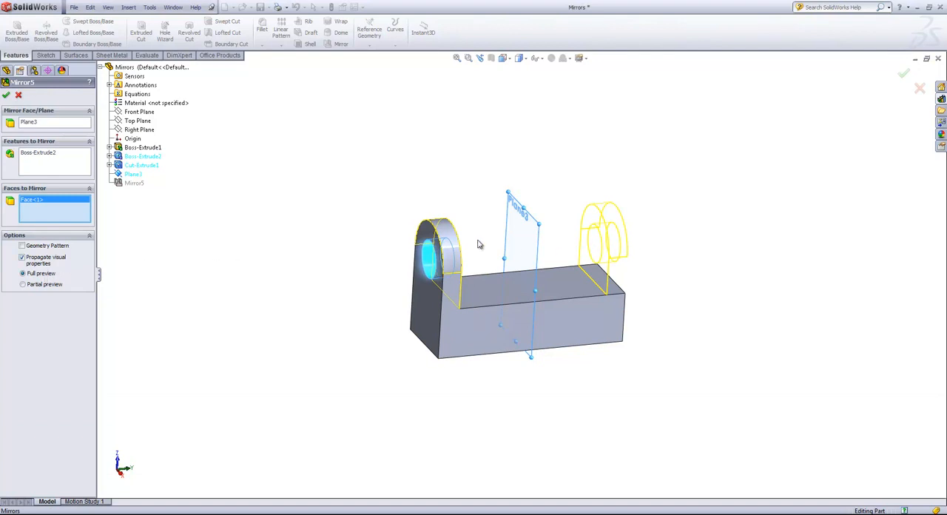
pyautogui.click(903, 72)
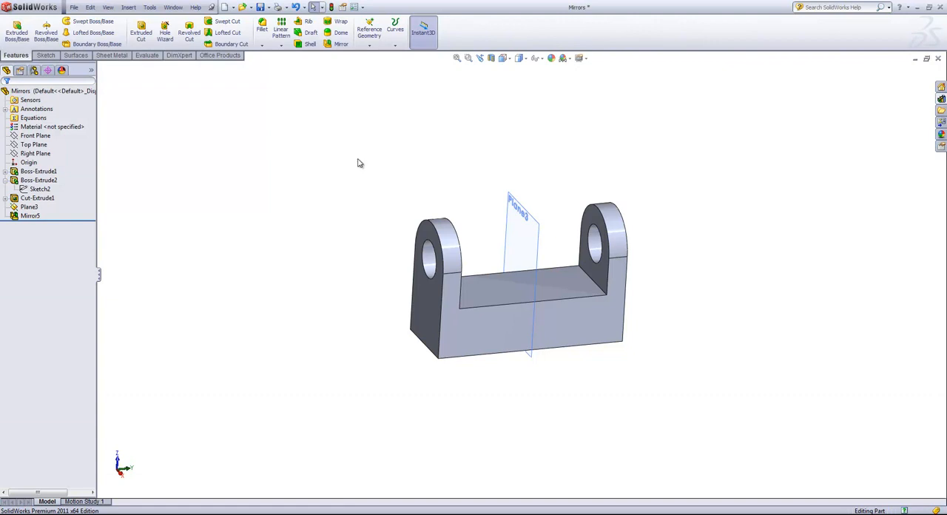
pyautogui.moveTo(418, 171)
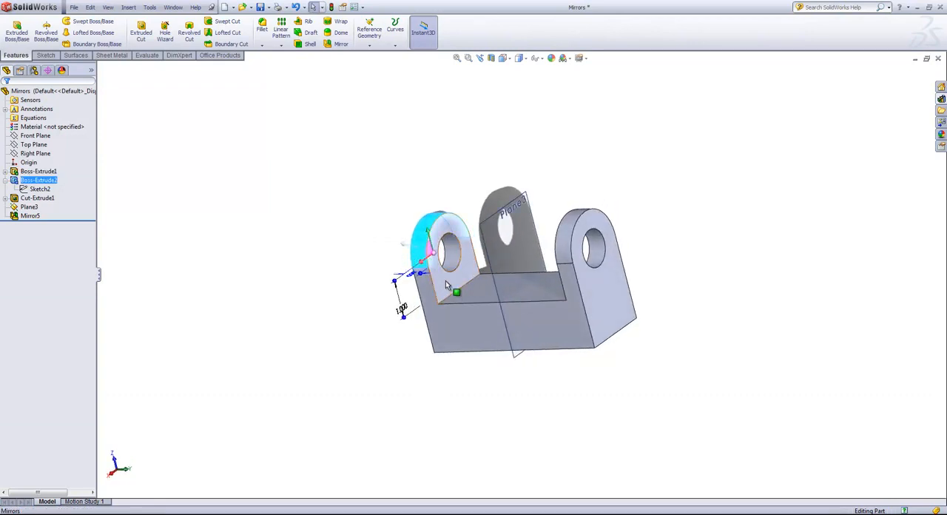
# Step: Orbit the bracket to bring its flat bottom face into view
pyautogui.moveTo(444, 285); pyautogui.dragTo(600, 274)
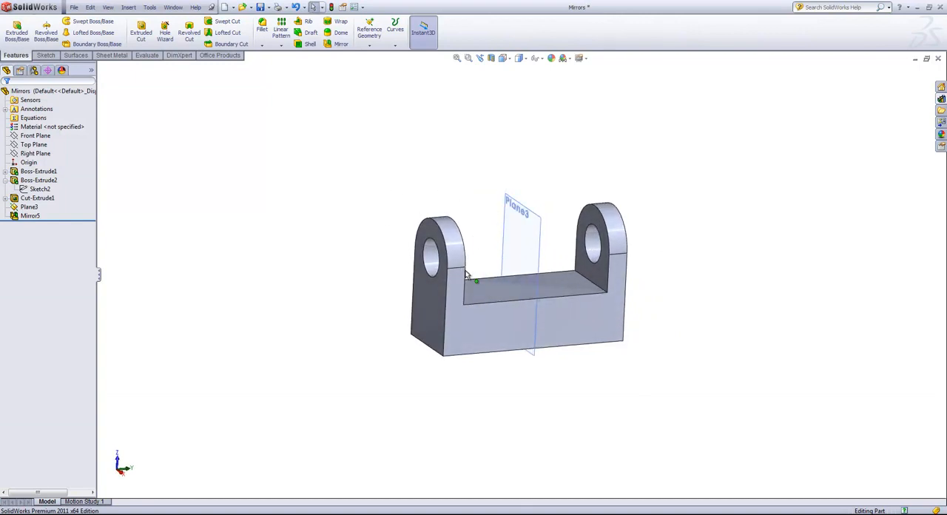
pyautogui.moveTo(412, 183)
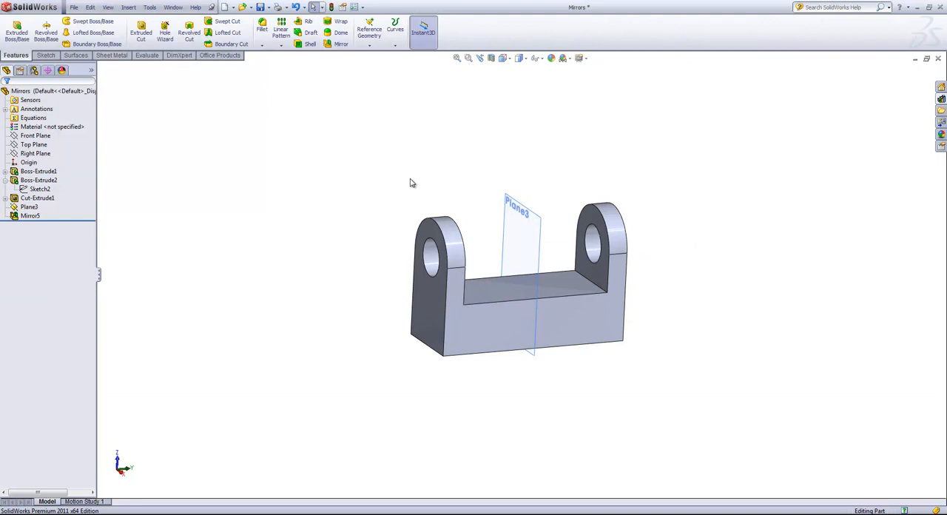
pyautogui.moveTo(416, 201)
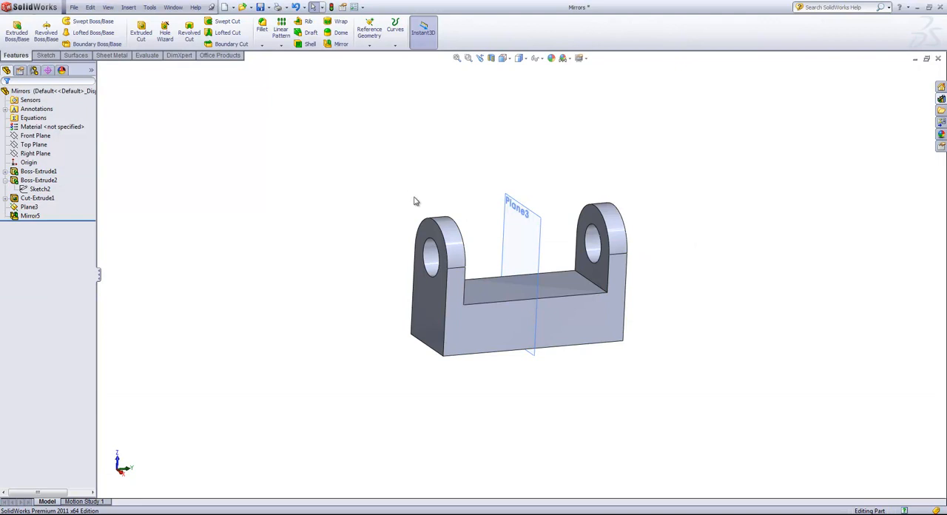
pyautogui.moveTo(677, 264)
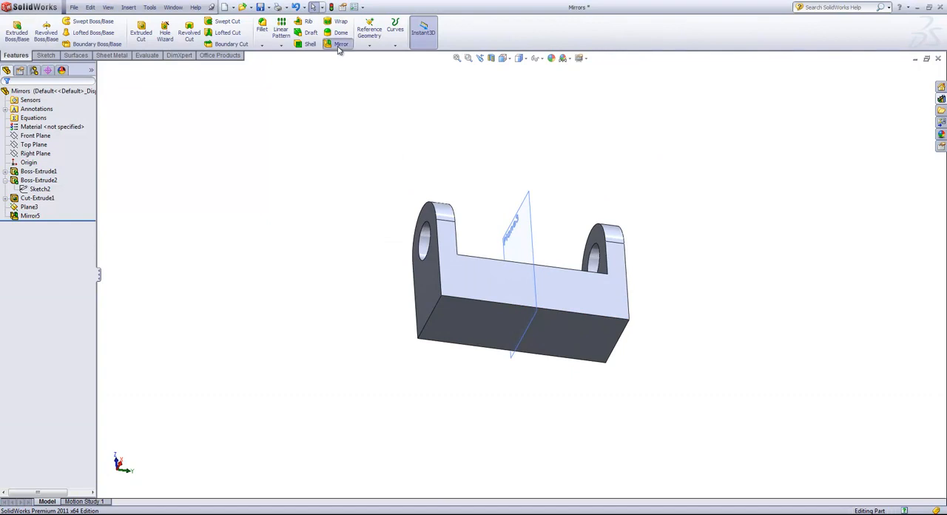
# Step: Mirror the entire bracket body about its bottom face, creating Mirror6
pyautogui.click(341, 44)
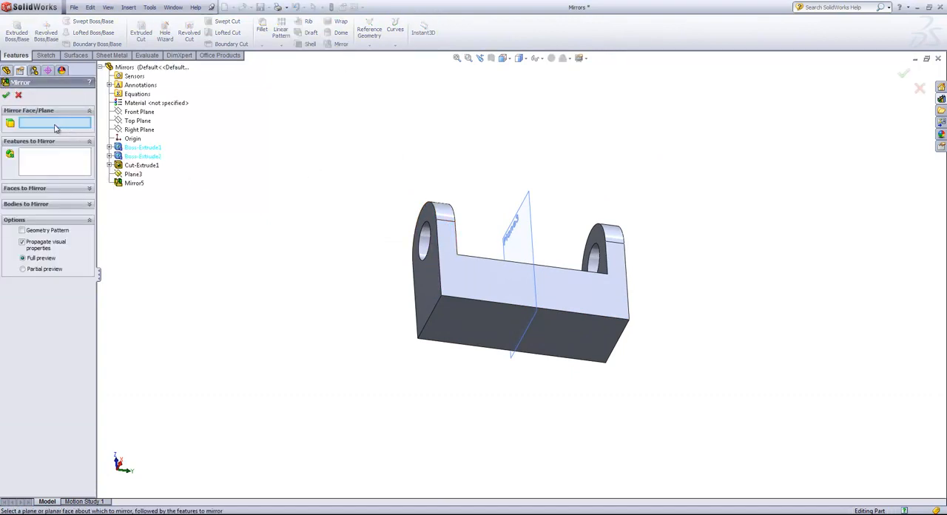
pyautogui.click(518, 333)
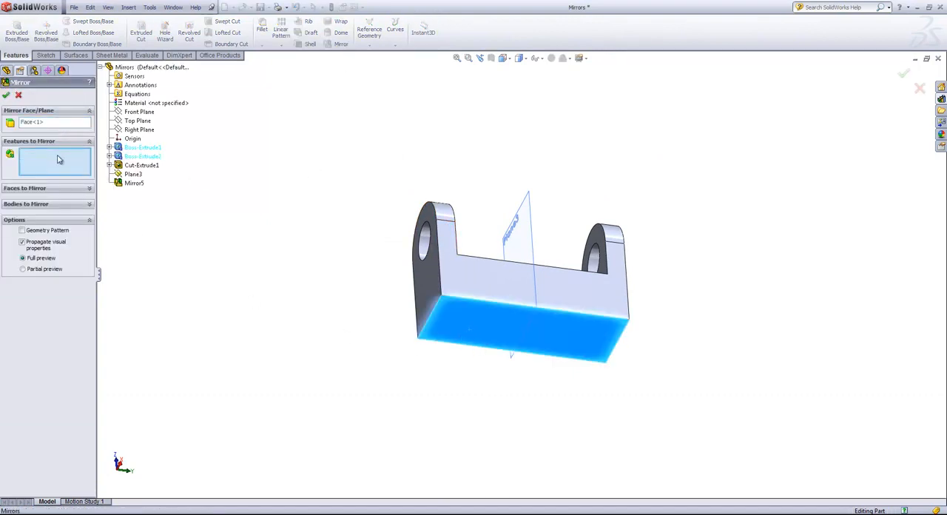
pyautogui.moveTo(55, 161)
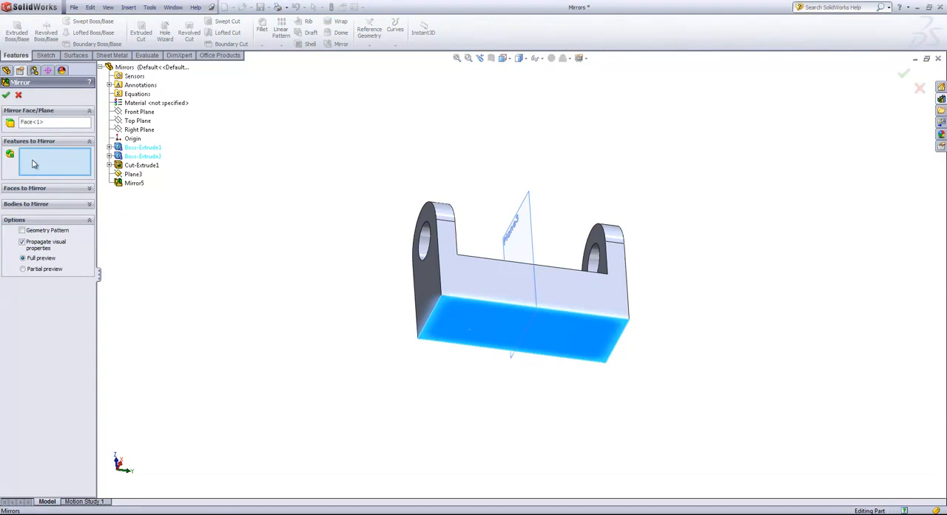
pyautogui.click(133, 174)
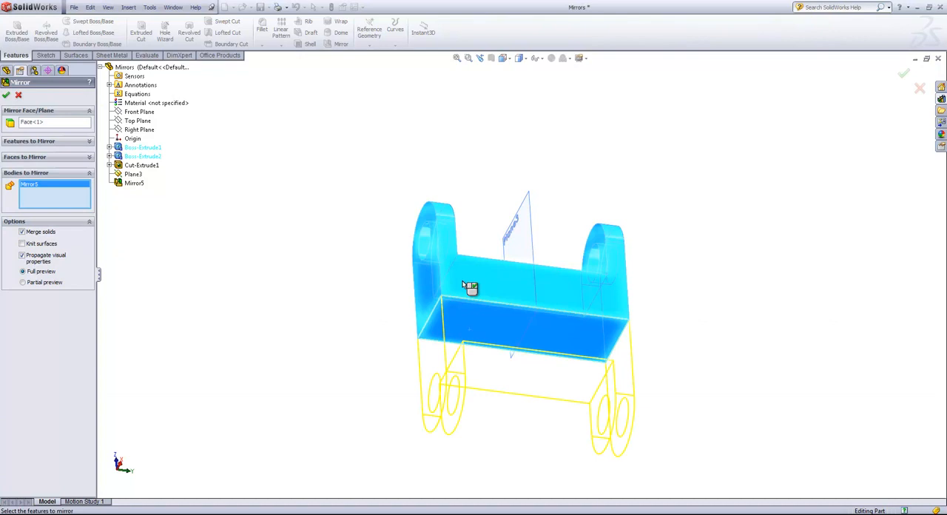
pyautogui.moveTo(31, 200)
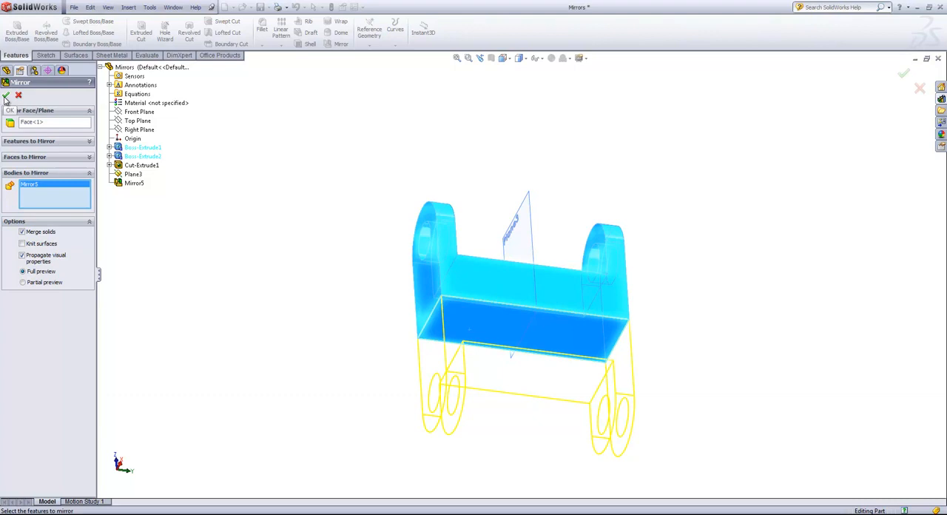
pyautogui.click(904, 73)
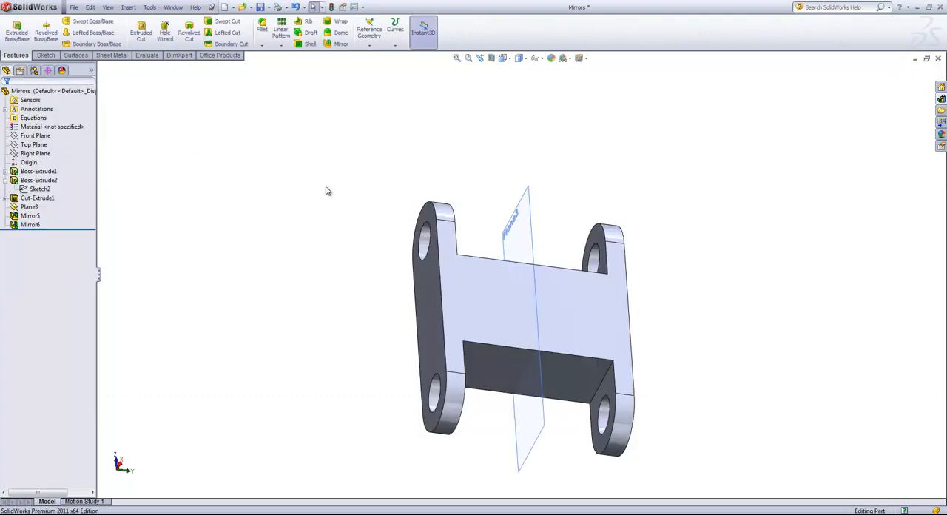
pyautogui.moveTo(333, 204)
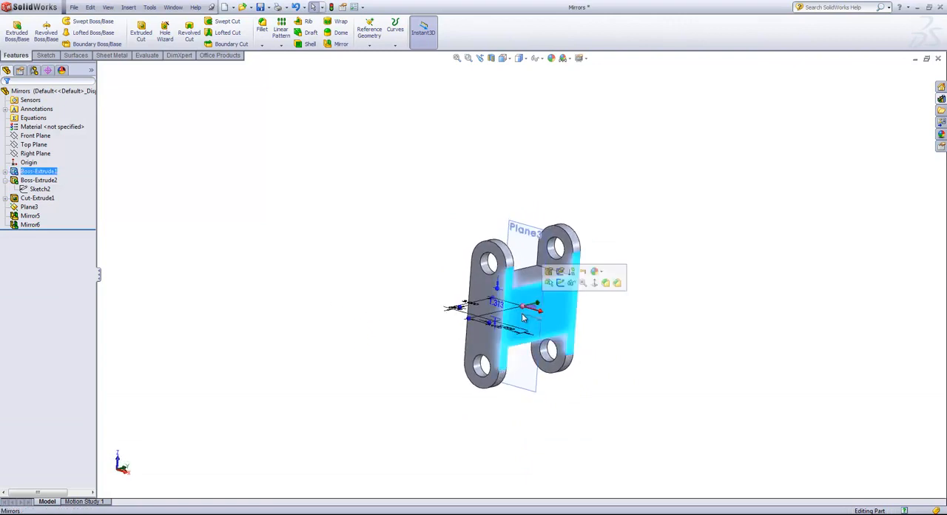
# Step: Create offset reference plane Plane4 from the bracket's large flat face
pyautogui.click(370, 32)
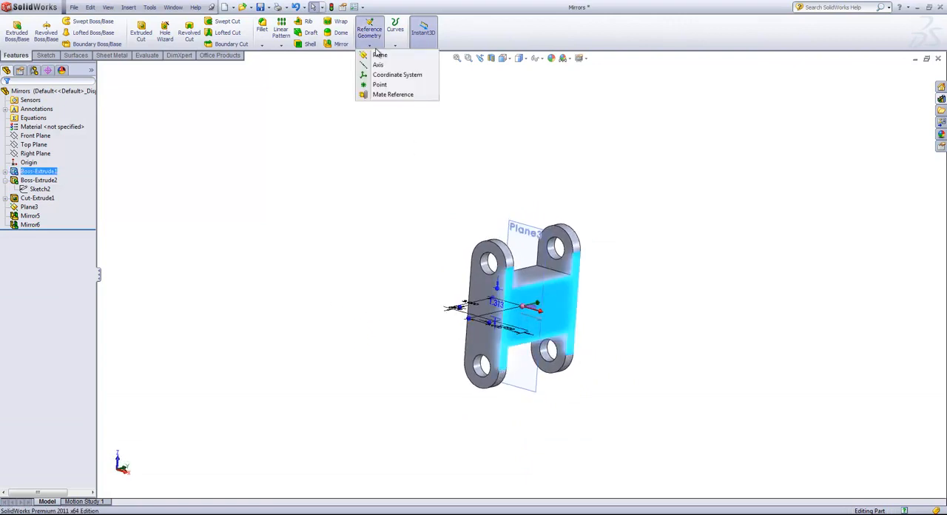
pyautogui.click(379, 54)
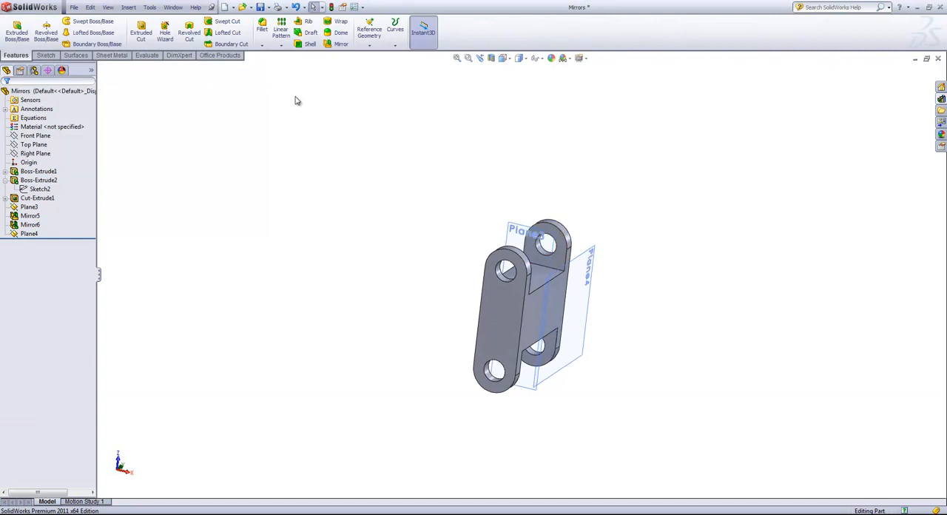
# Step: Start a mirror about Plane4 with all bracket features selected to mirror
pyautogui.click(340, 32)
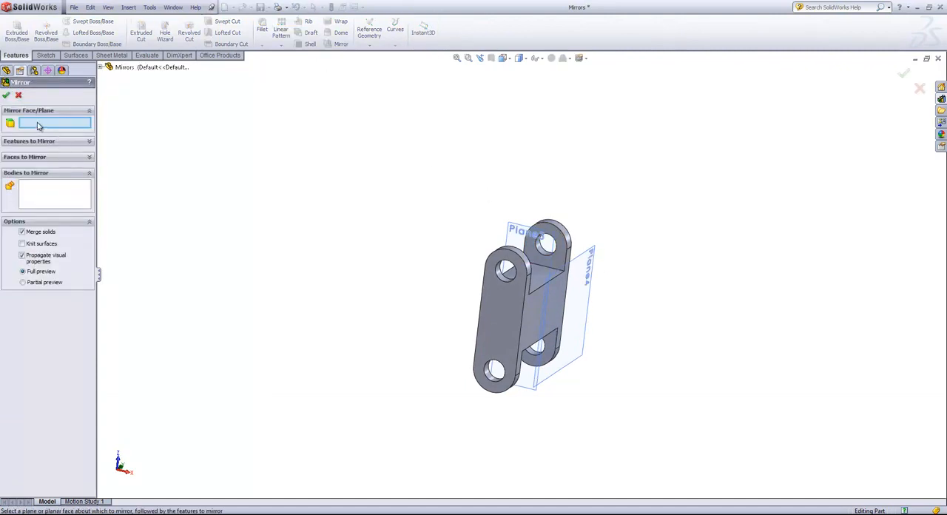
pyautogui.click(588, 300)
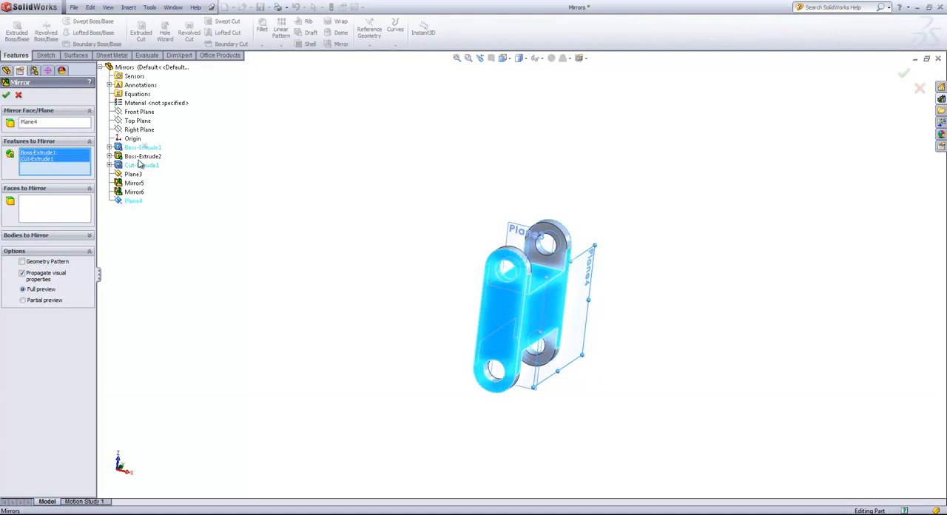
pyautogui.click(134, 183)
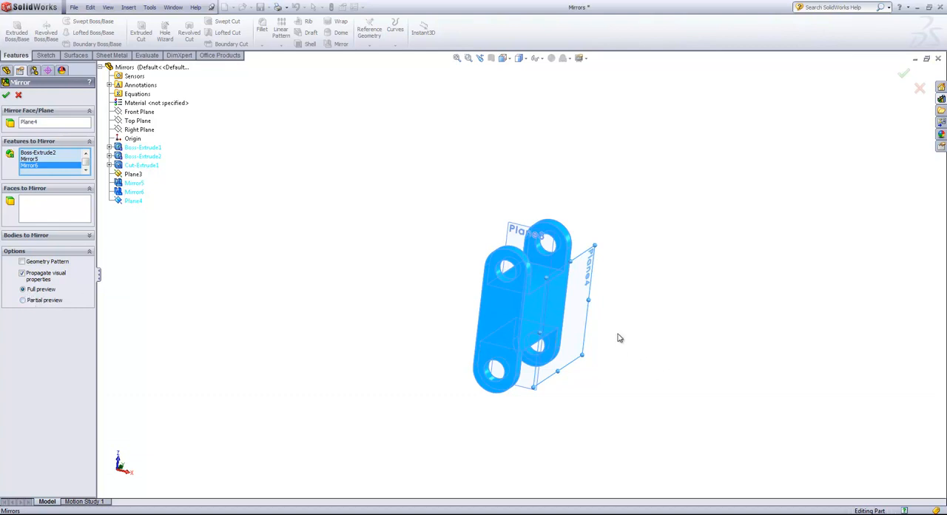
pyautogui.moveTo(689, 313)
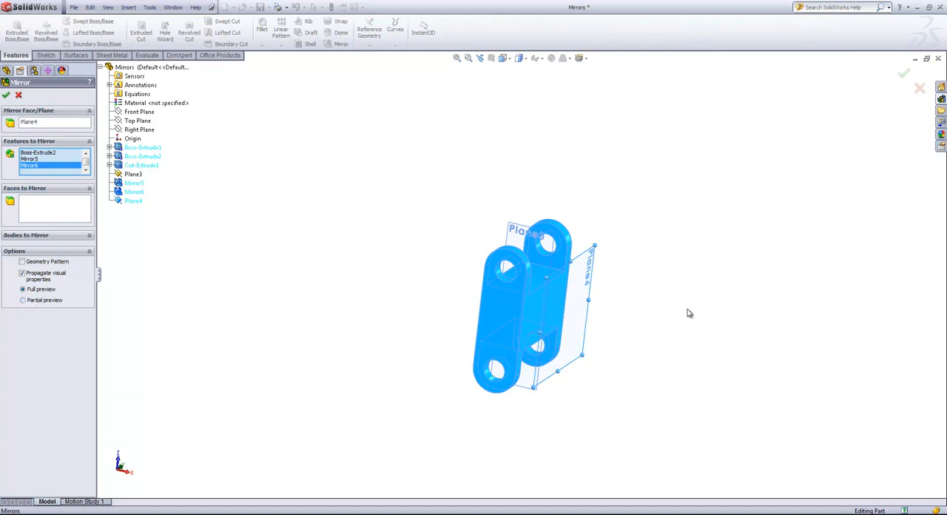
pyautogui.moveTo(163, 216)
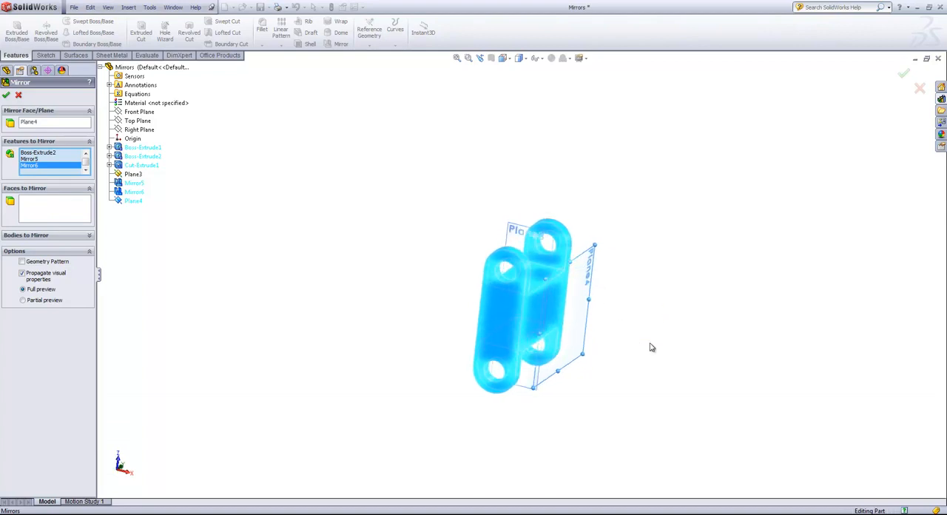
# Step: Mirror the whole body across Plane4 with Merge solids unchecked
pyautogui.click(51, 165)
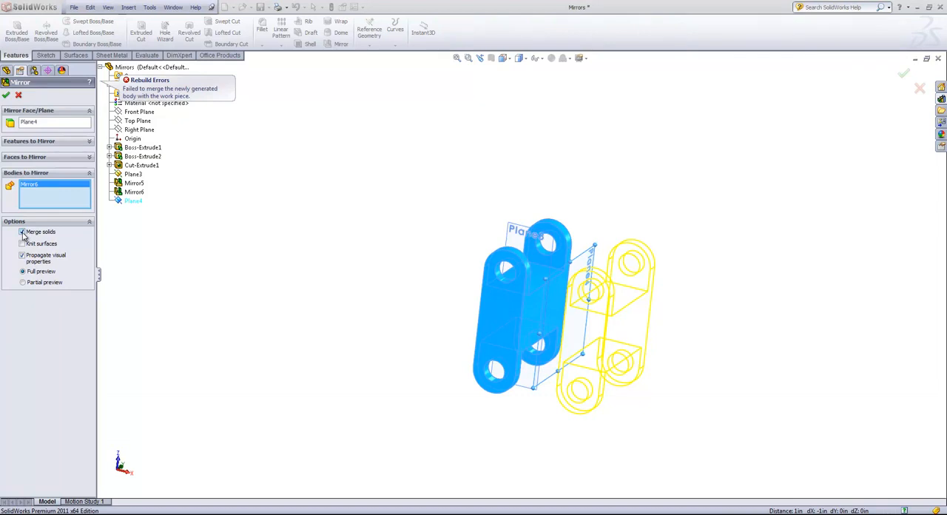
pyautogui.click(22, 232)
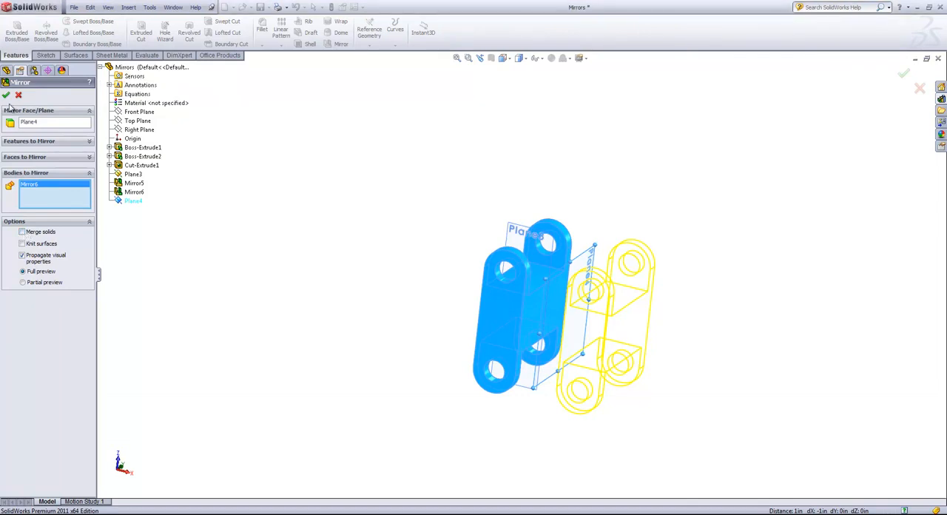